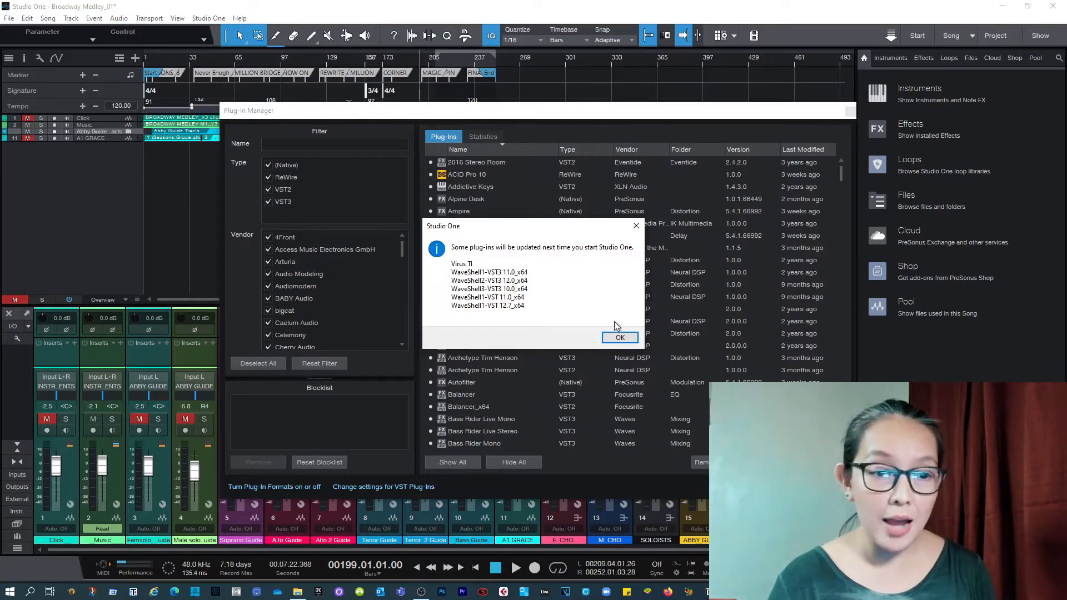
- Dismiss the plug-in update notice and clear the vocalign search tag, returning to the browser overview
left_click(620, 338)
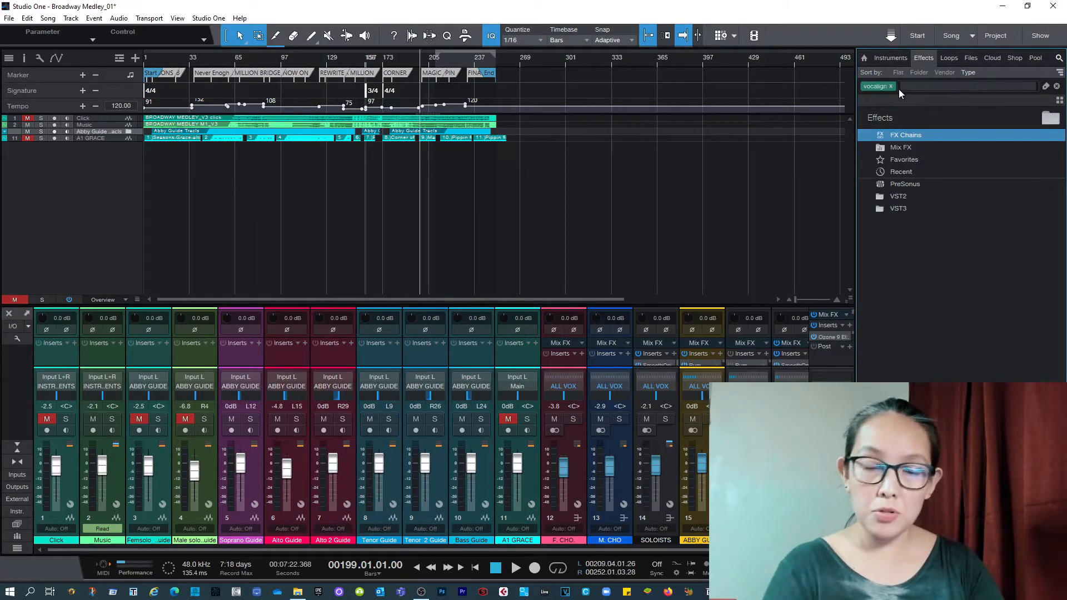
left_click(889, 85)
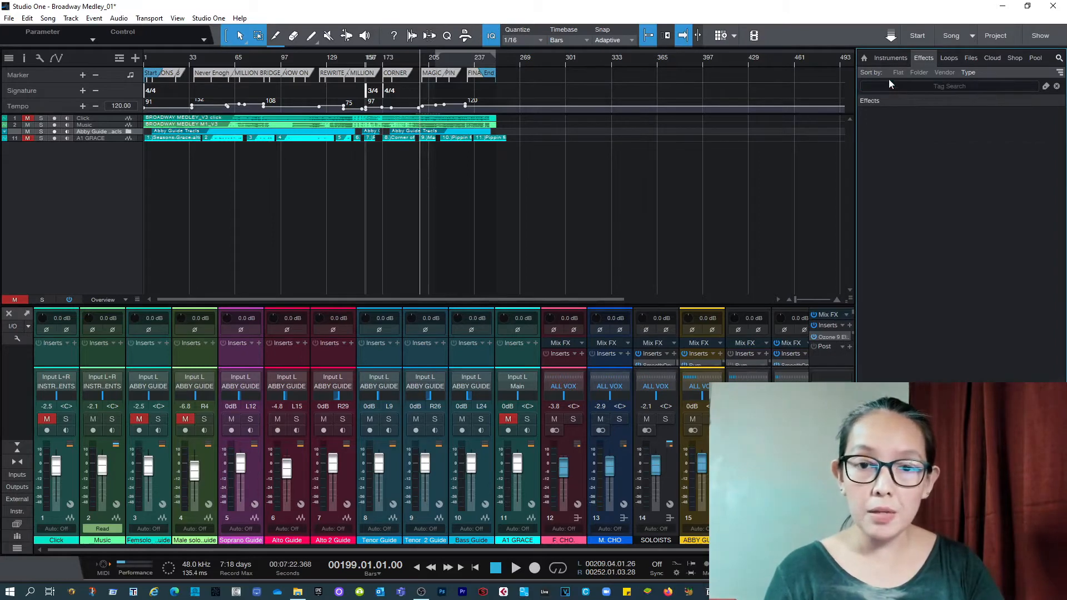
left_click(865, 57)
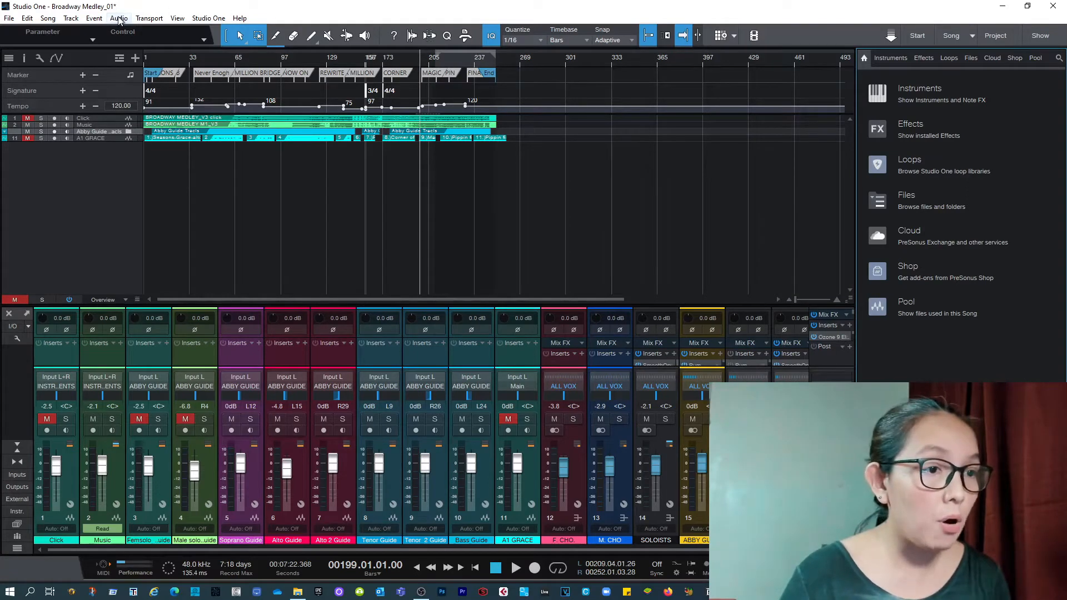
left_click(117, 18)
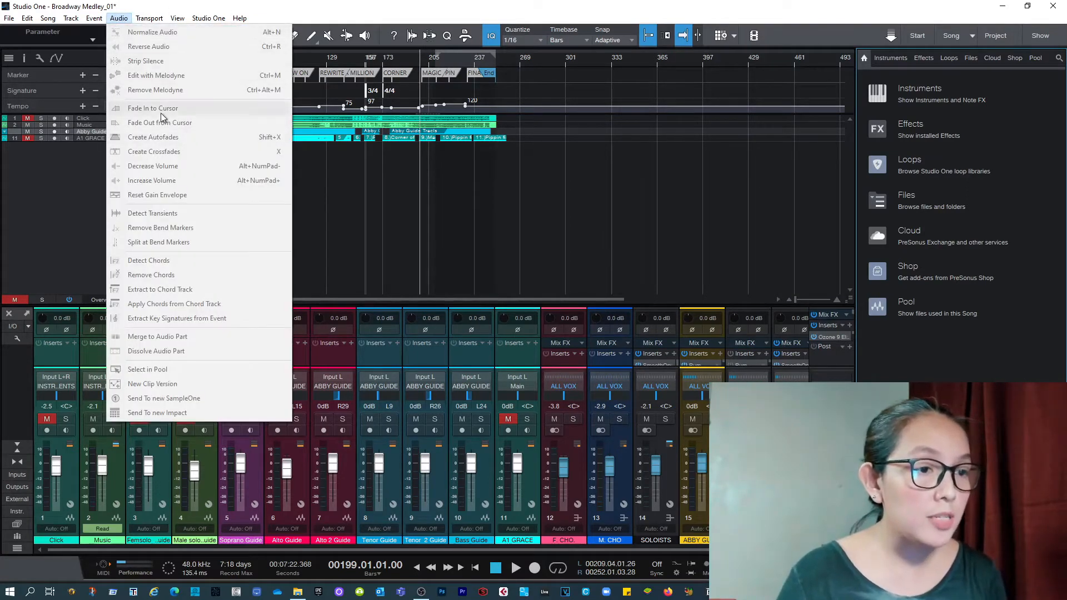
mouse_move(156, 75)
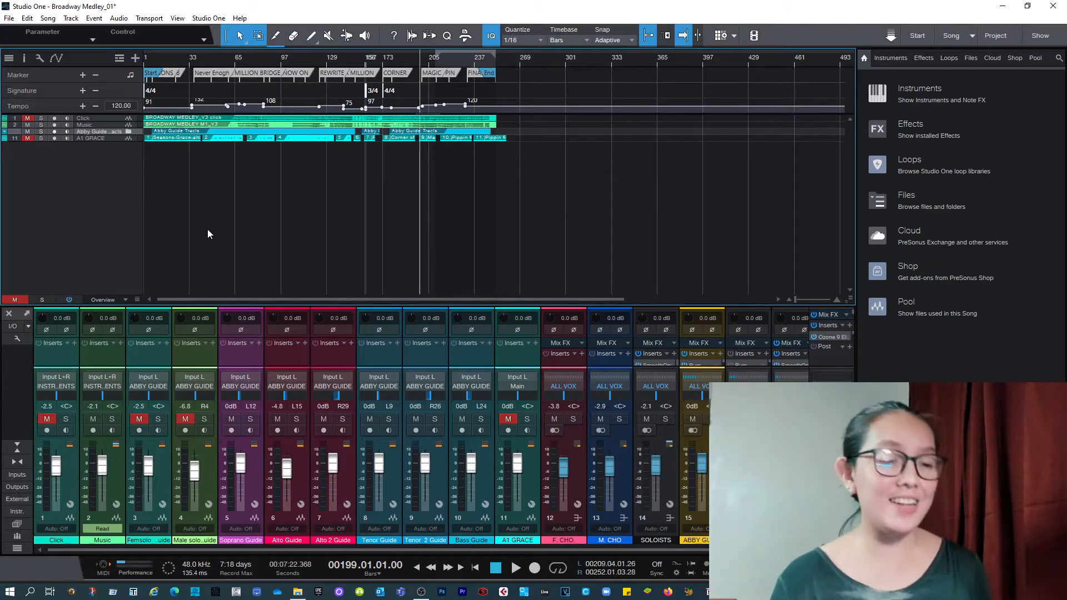
mouse_move(228, 461)
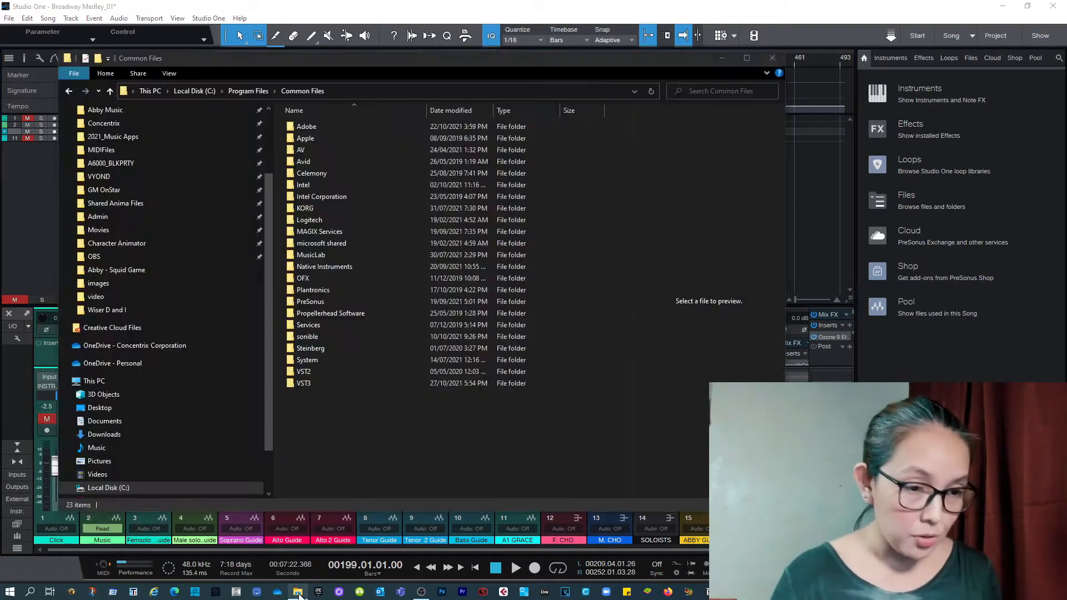
- Navigate into the VST3 folder under Common Files to list the installed plug-ins
left_click(313, 173)
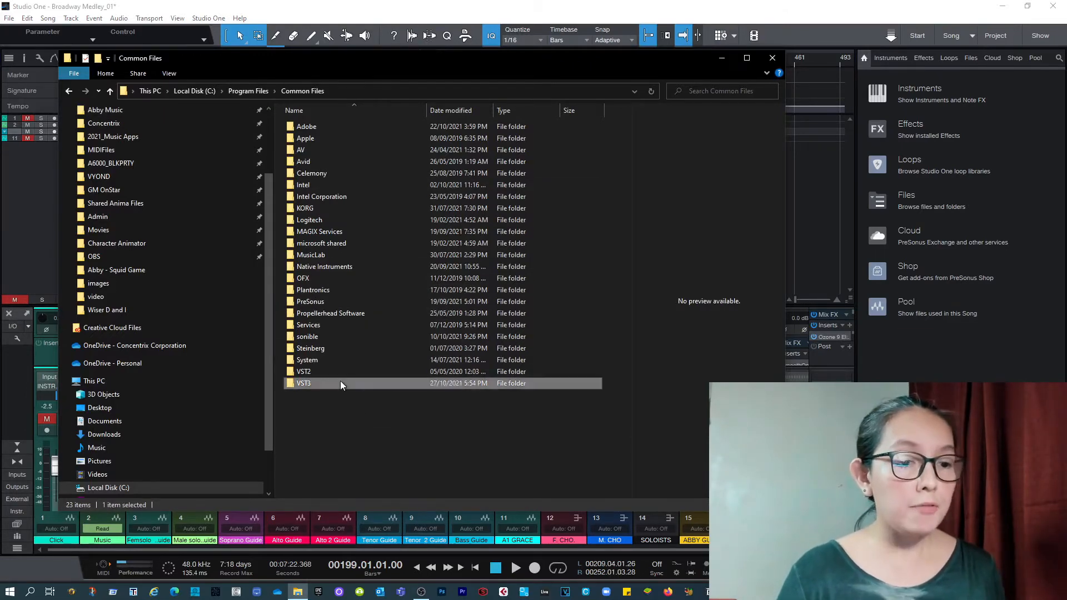
double_click(303, 383)
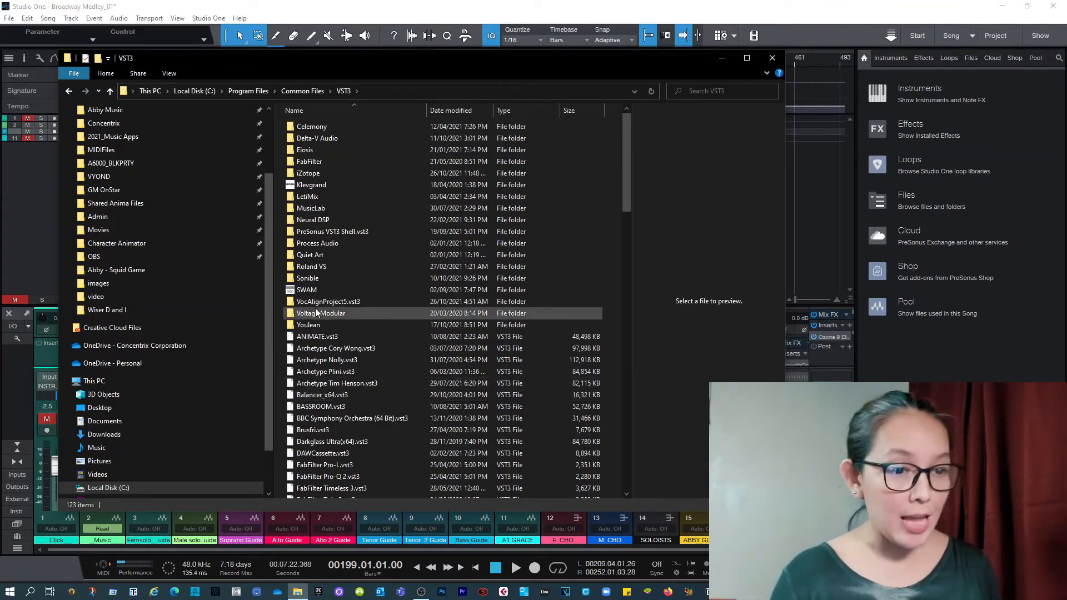
- Select the VocAlignProject5.vst3 folder in the VST3 directory
left_click(328, 302)
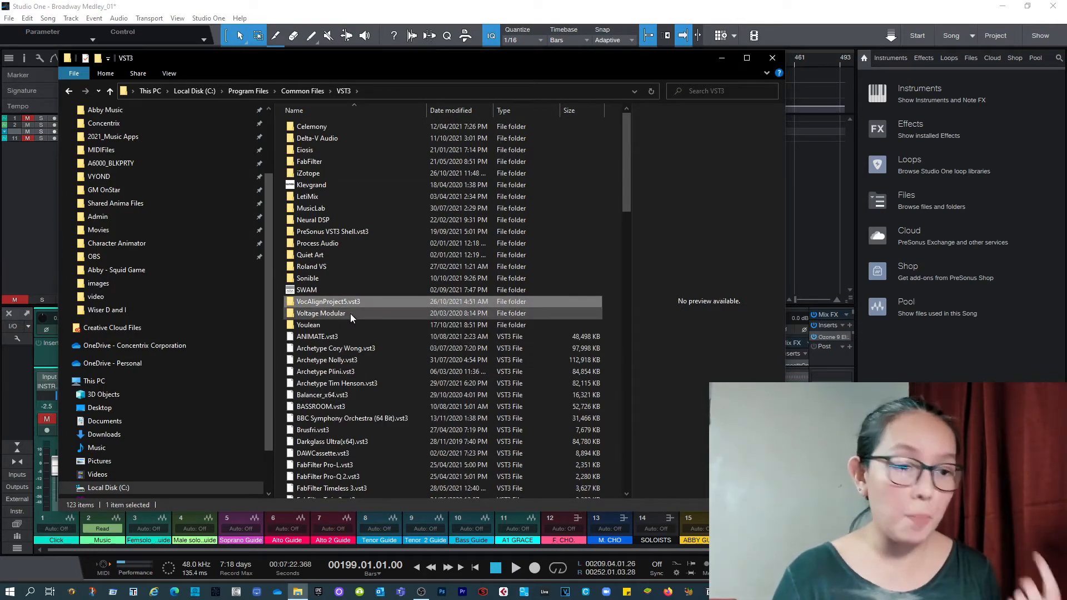
mouse_move(320, 314)
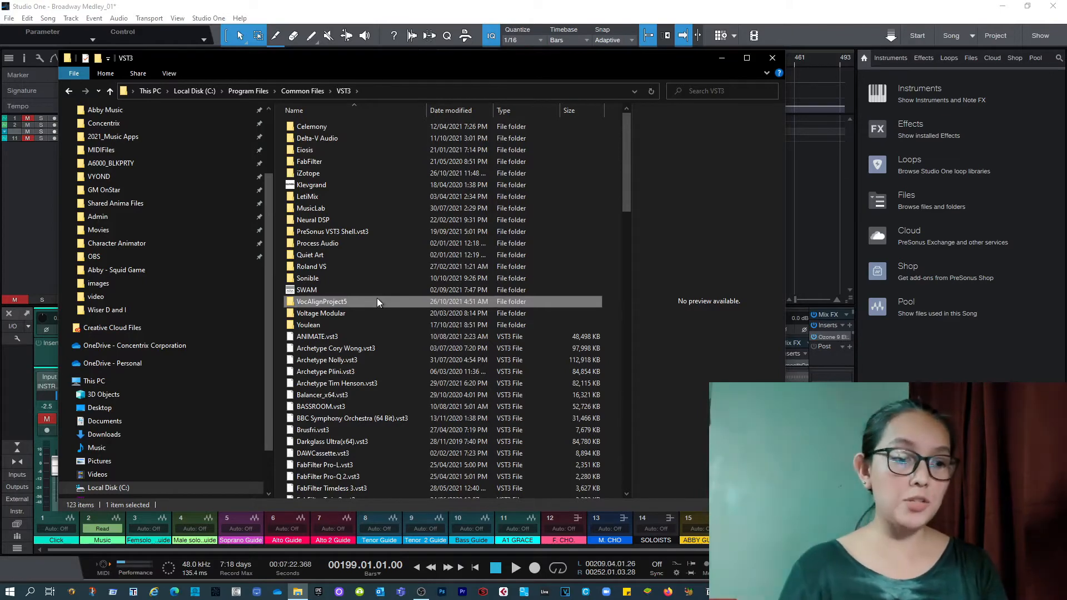
mouse_move(320, 313)
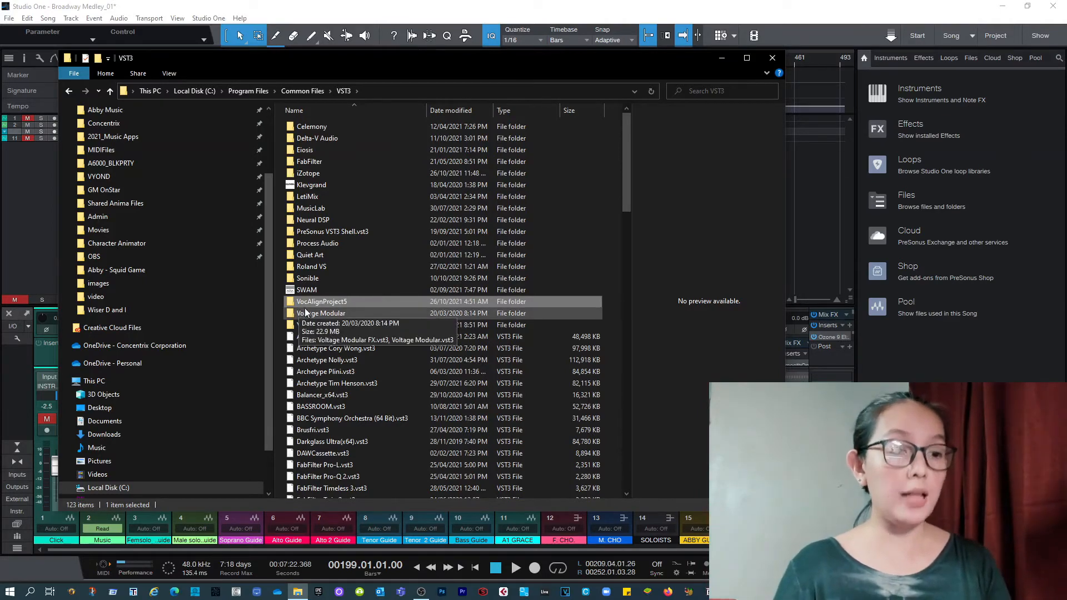
mouse_move(321, 301)
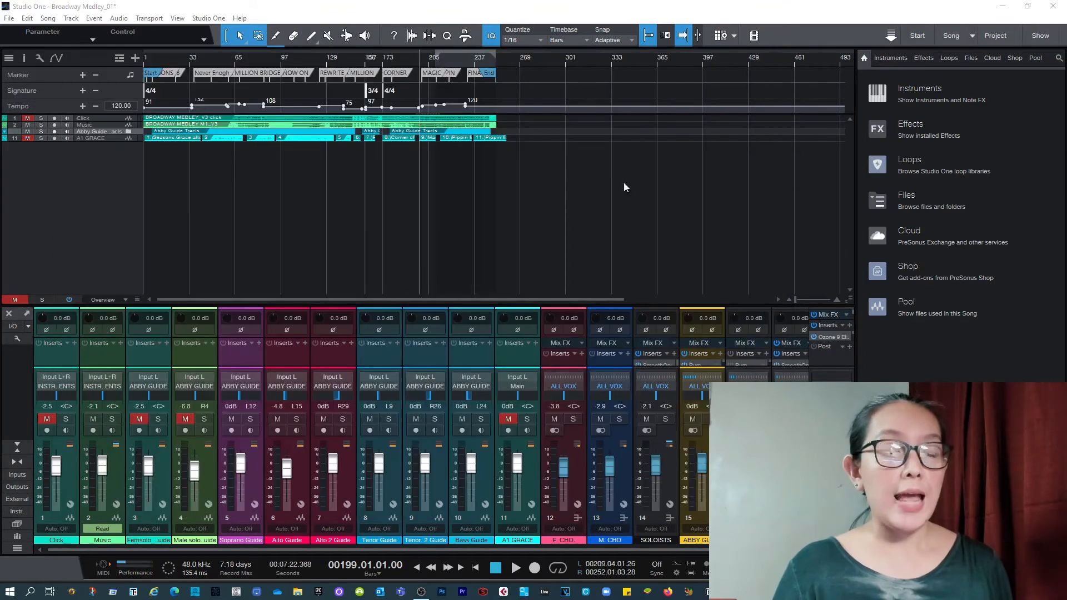
mouse_move(565, 292)
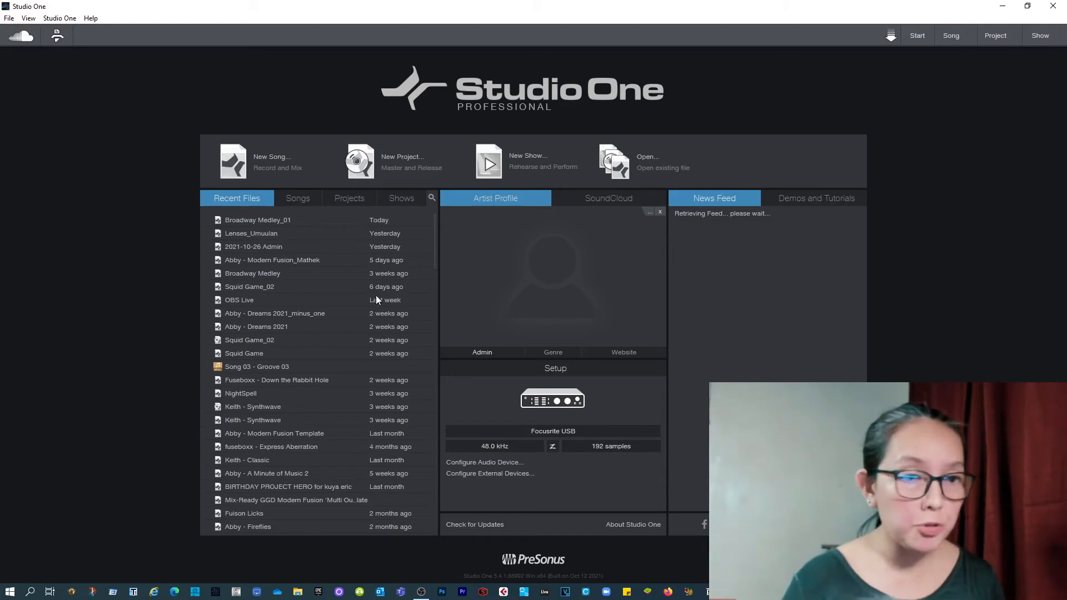
- Reopen the Broadway Medley_01 song from the Start page's Recent Files
double_click(257, 220)
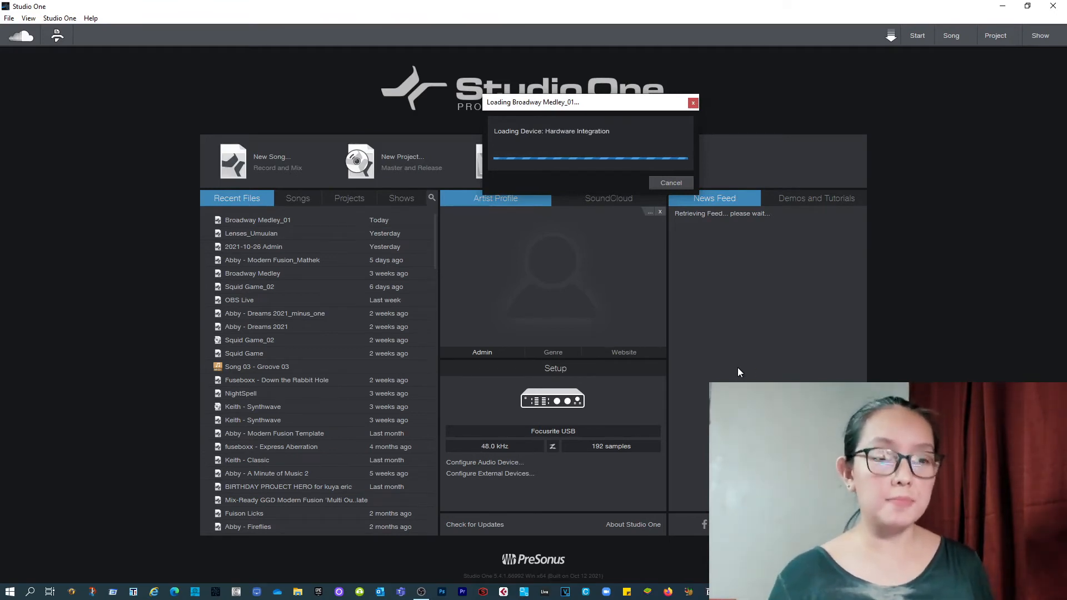
mouse_move(699, 333)
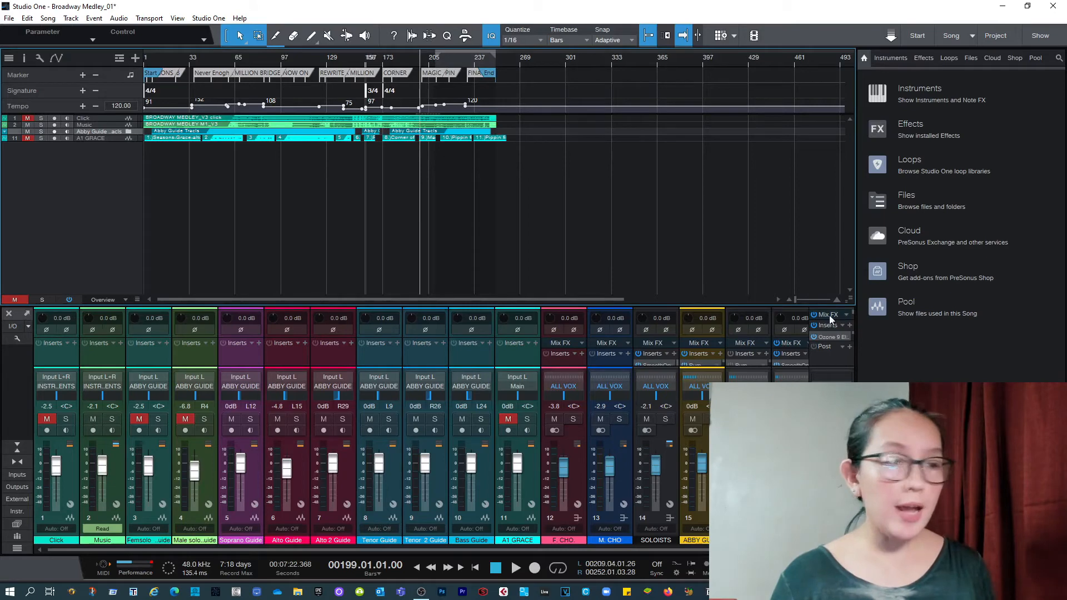
- Search the Effects browser for 'vocalign', insert VocAlign Project 5 on Tenor Guide, and expand A1 GRACE
left_click(923, 57)
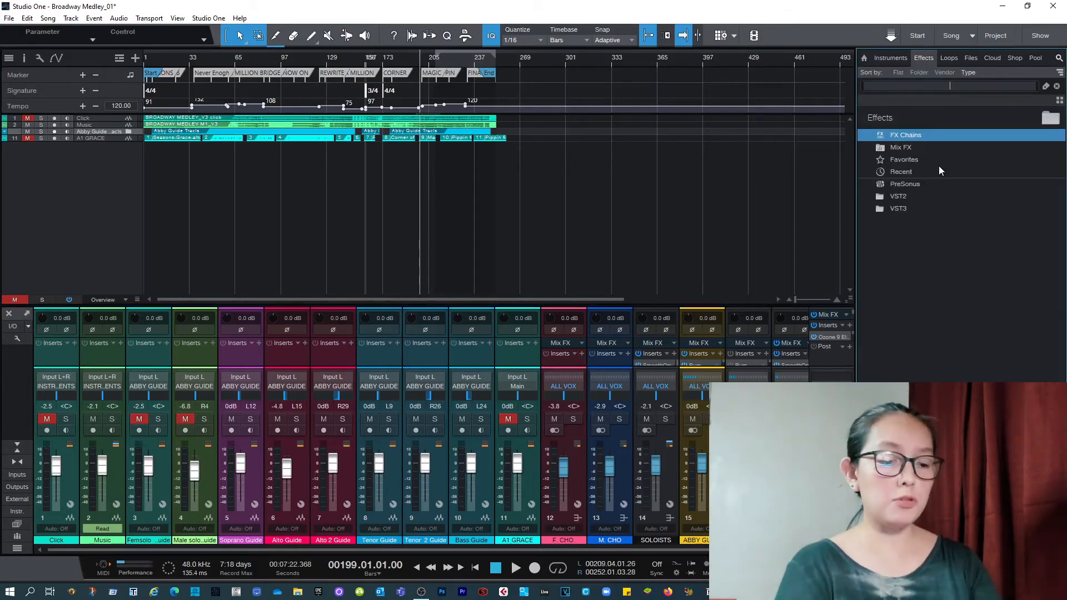
type("vocalign")
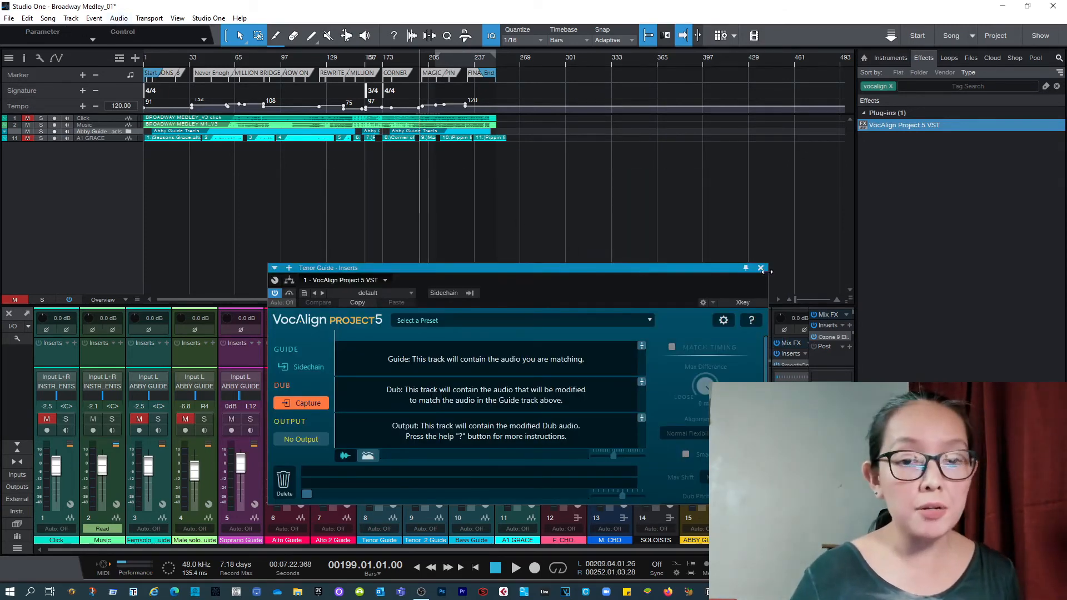
left_click(760, 268)
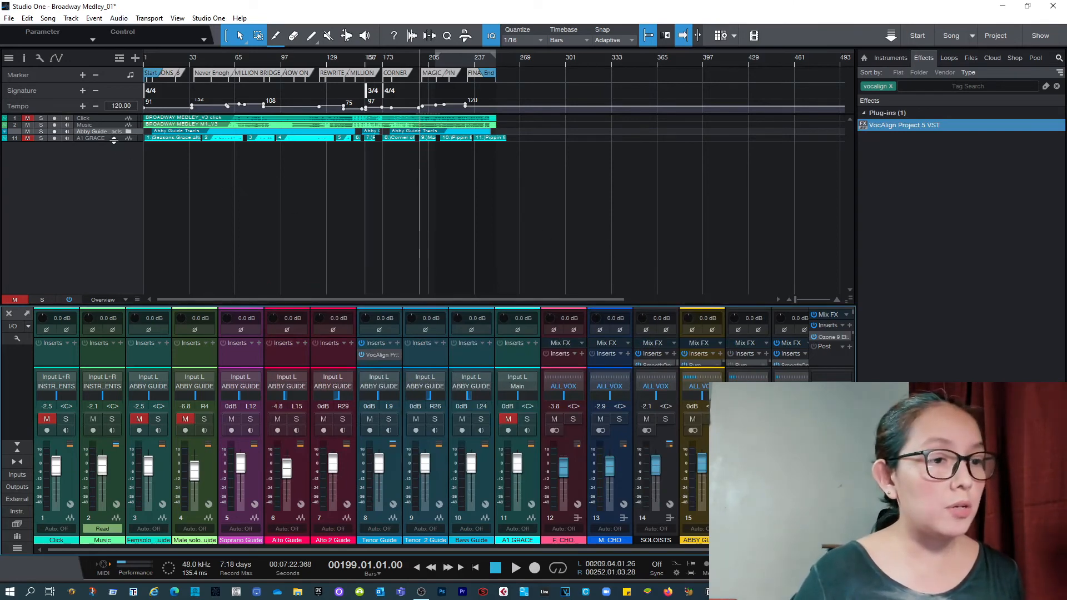
left_click(95, 142)
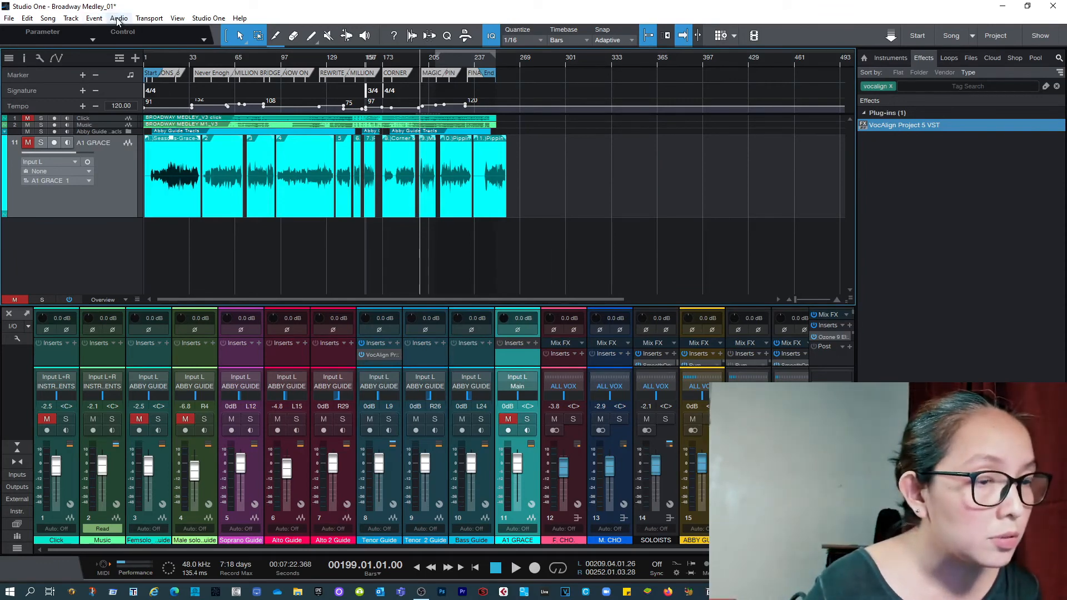
- Show the Audio menu's editing commands, now including Edit with VocAlign
left_click(118, 18)
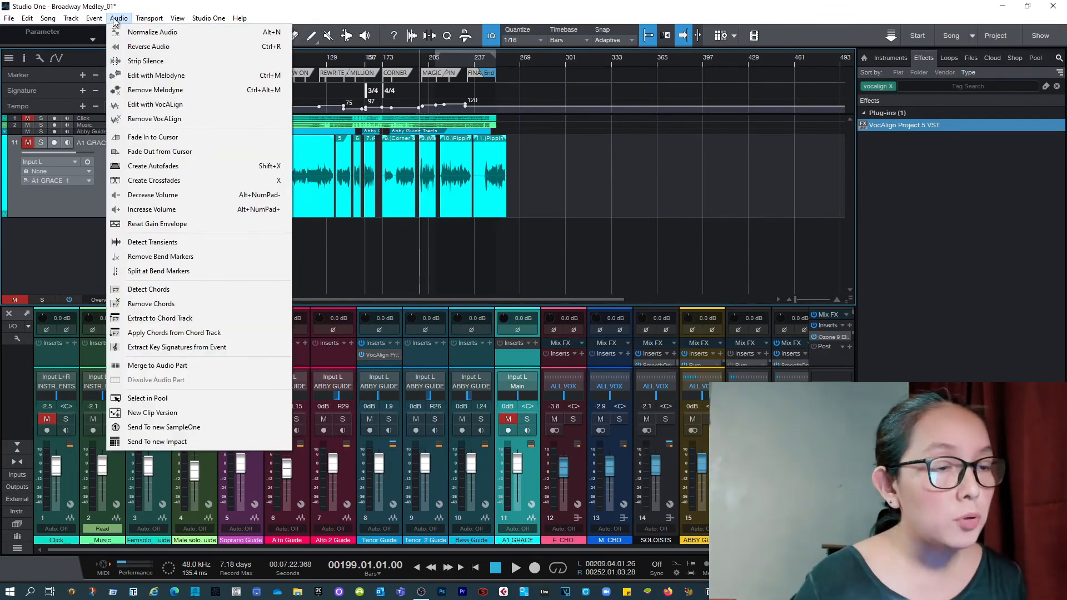
mouse_move(155, 105)
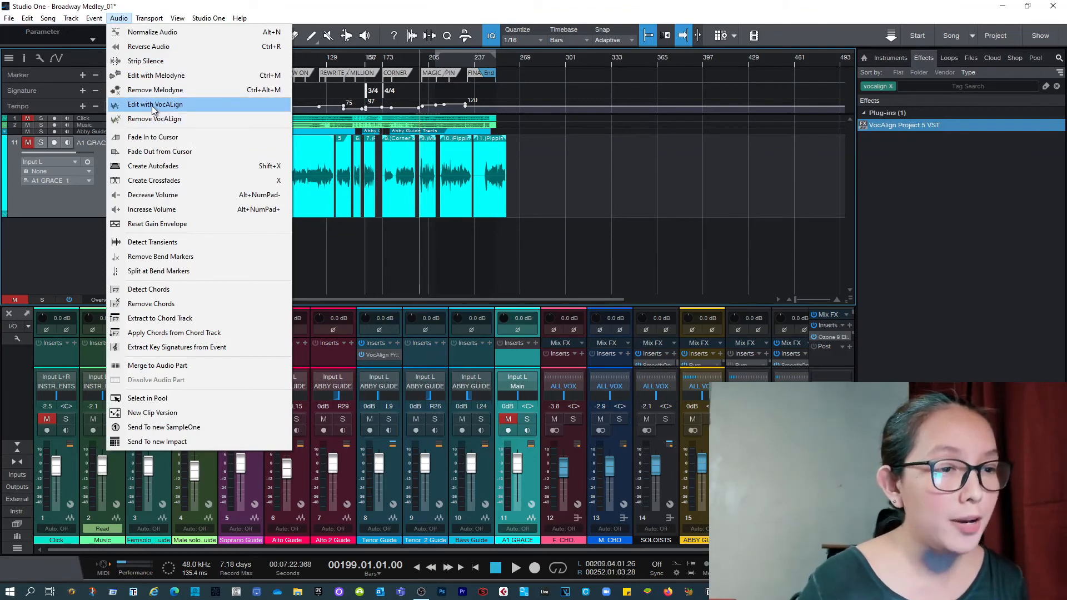